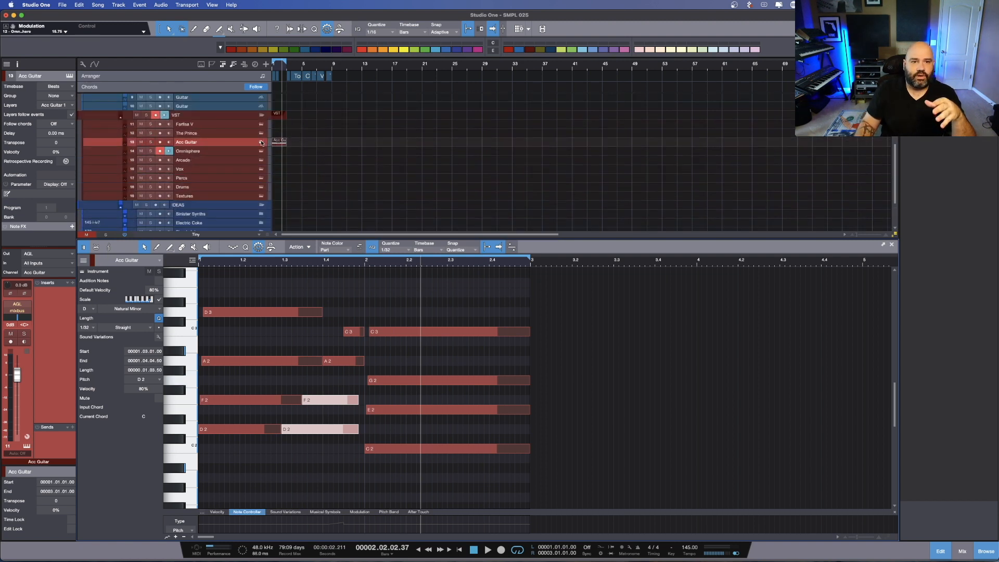
Select the second A2 note and erase its drawn curve in the Pitch Bend lane.
left_click(261, 142)
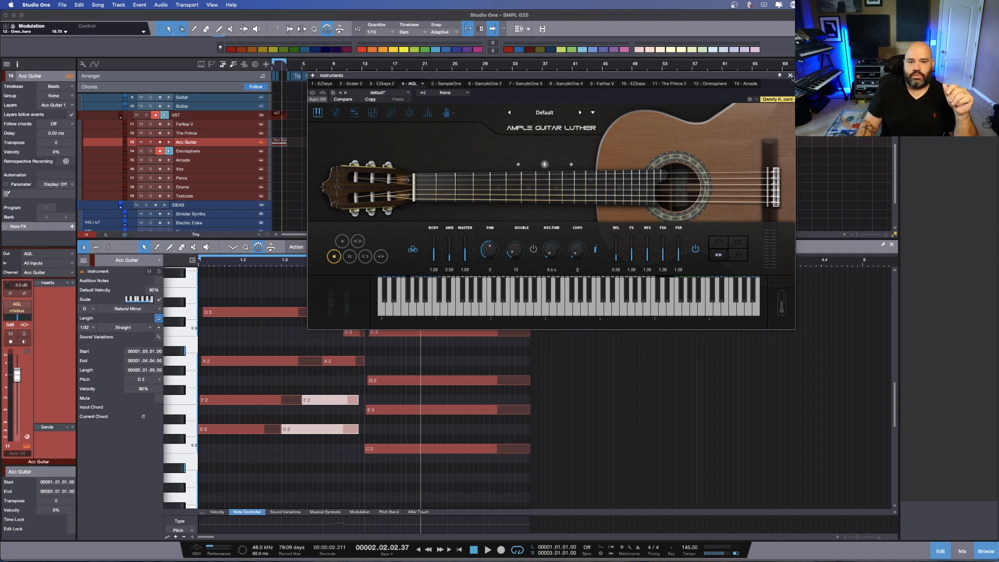
left_click(789, 76)
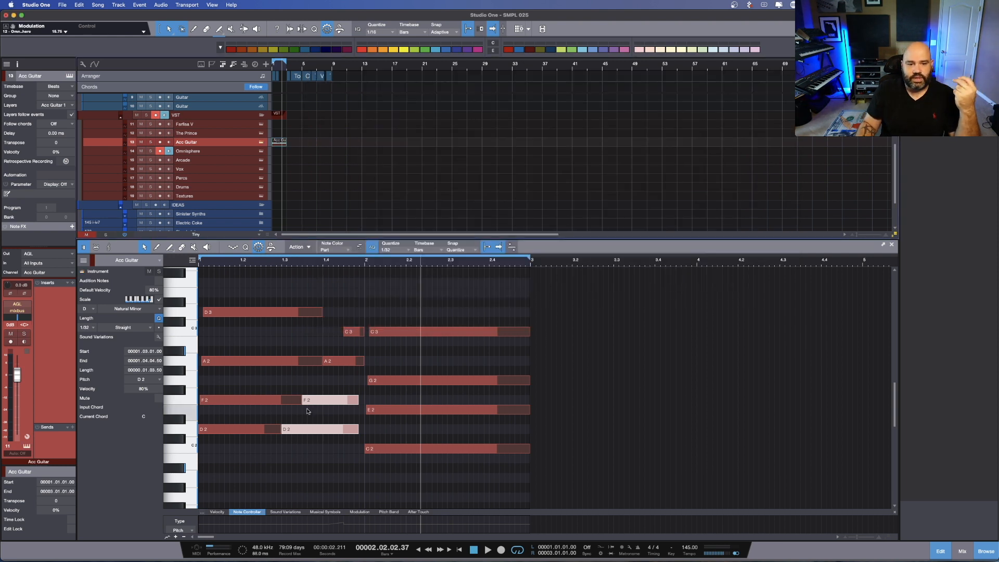
left_click(343, 361)
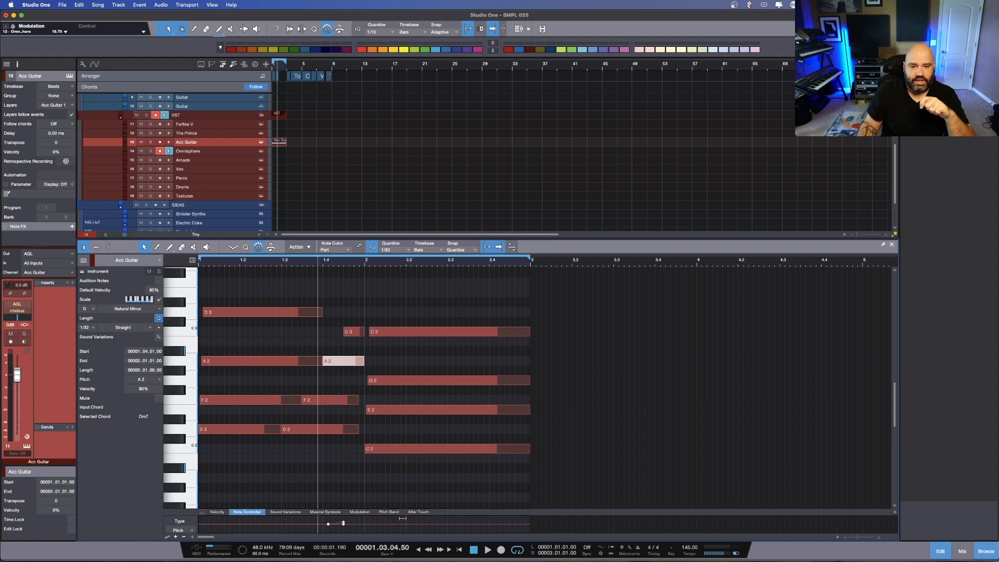
left_click(389, 512)
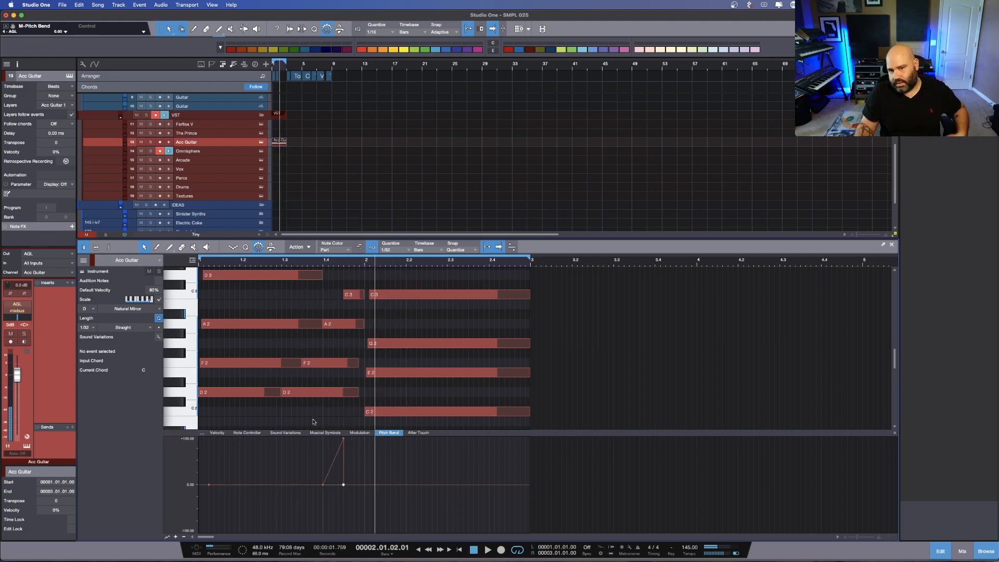
left_click_drag(343, 446, 343, 481)
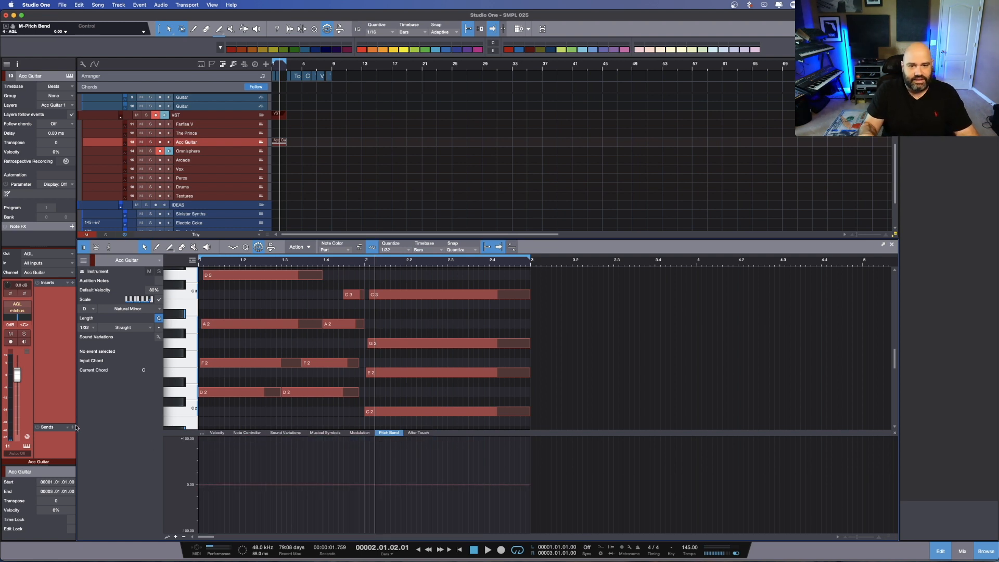
mouse_move(340, 386)
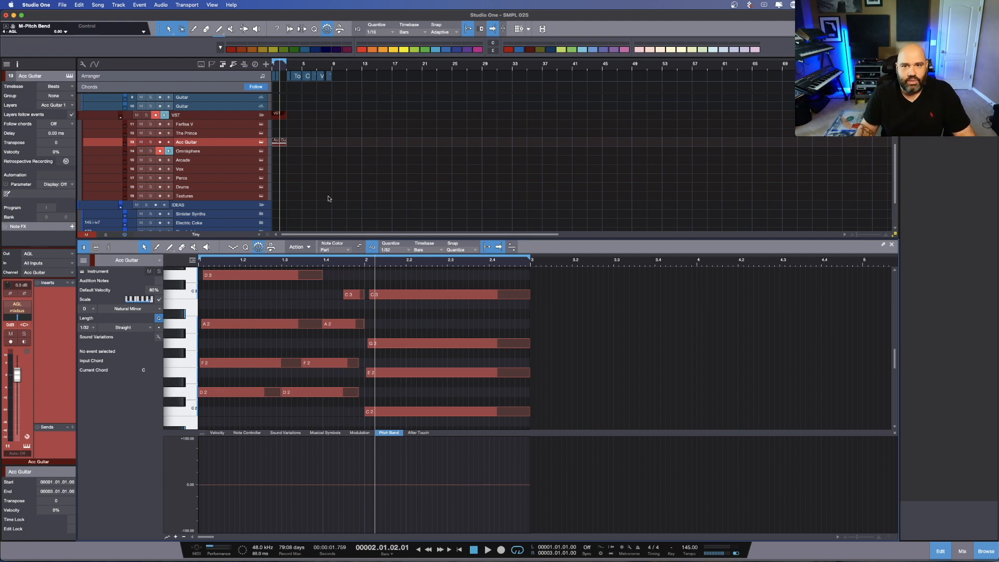
mouse_move(281, 165)
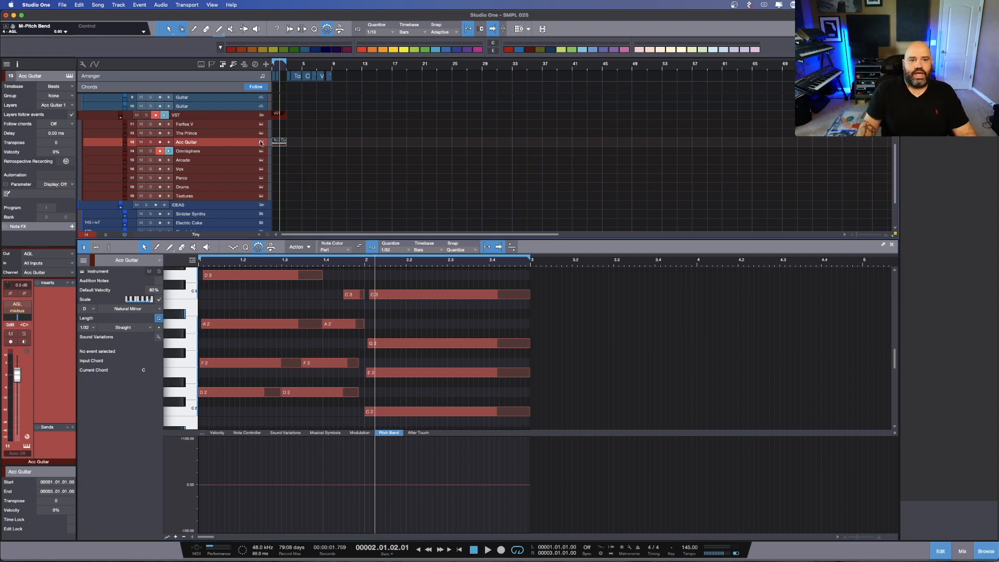
Open the Ample Guitar Luther plug-in window and turn on Enable MPE.
left_click(261, 142)
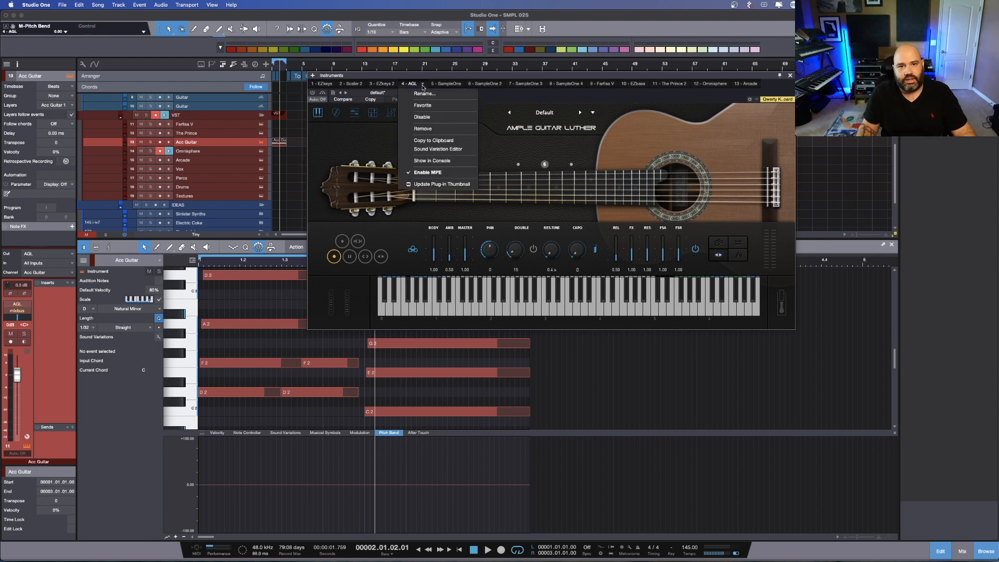
mouse_move(427, 171)
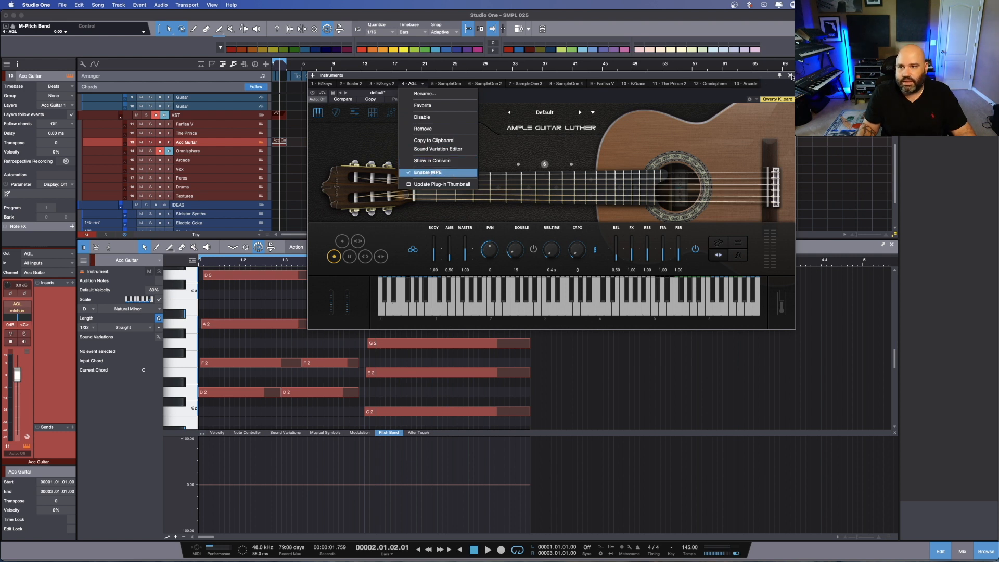
left_click(427, 172)
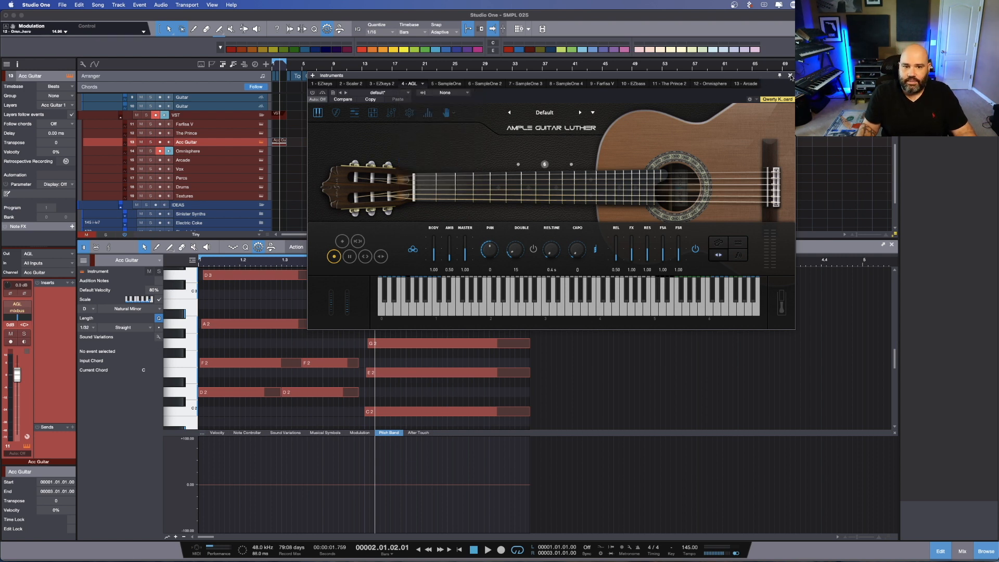
Close the plug-in and set the Note Controller lane's Type to Pitch for the A2 note.
left_click(790, 76)
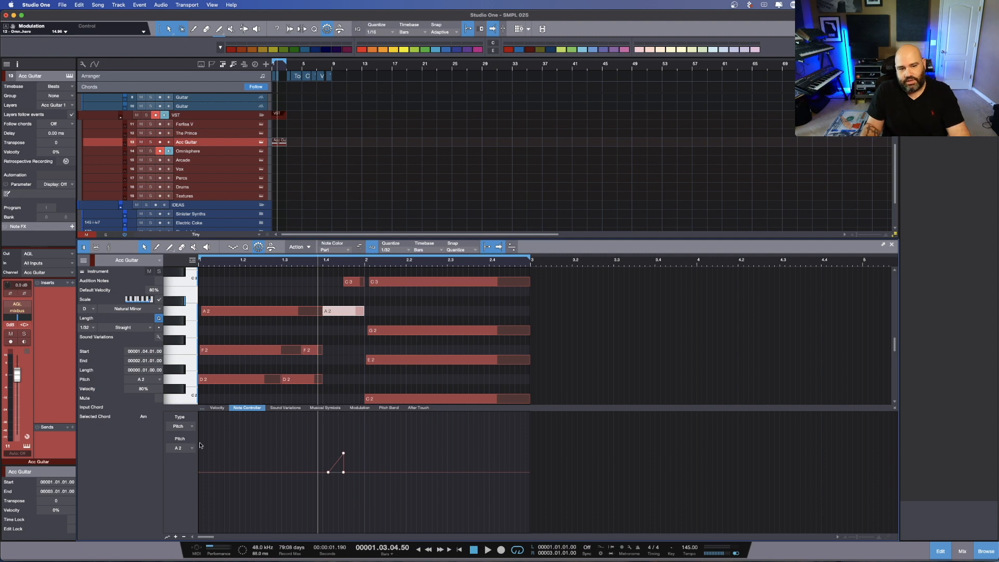
left_click(180, 426)
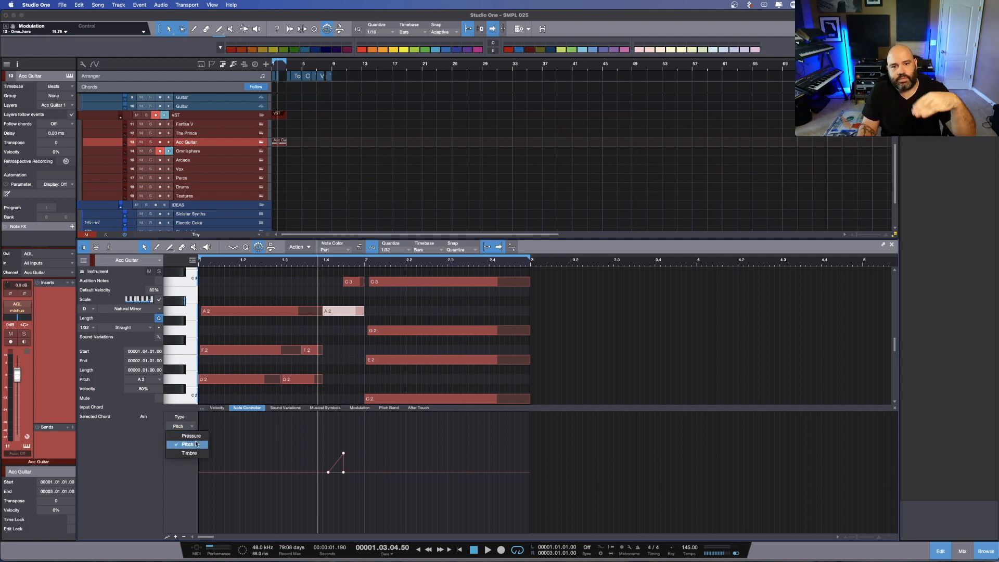
left_click(186, 444)
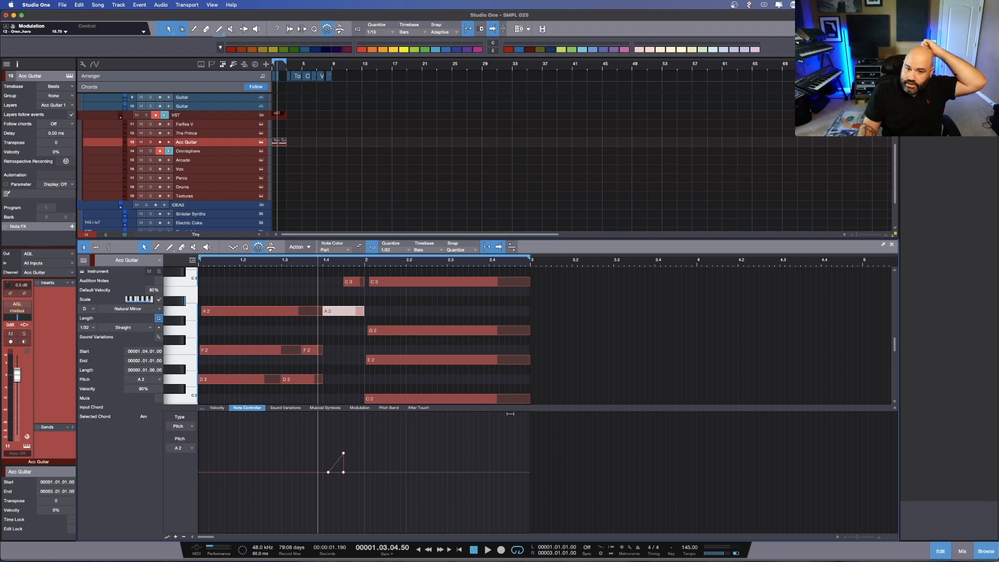